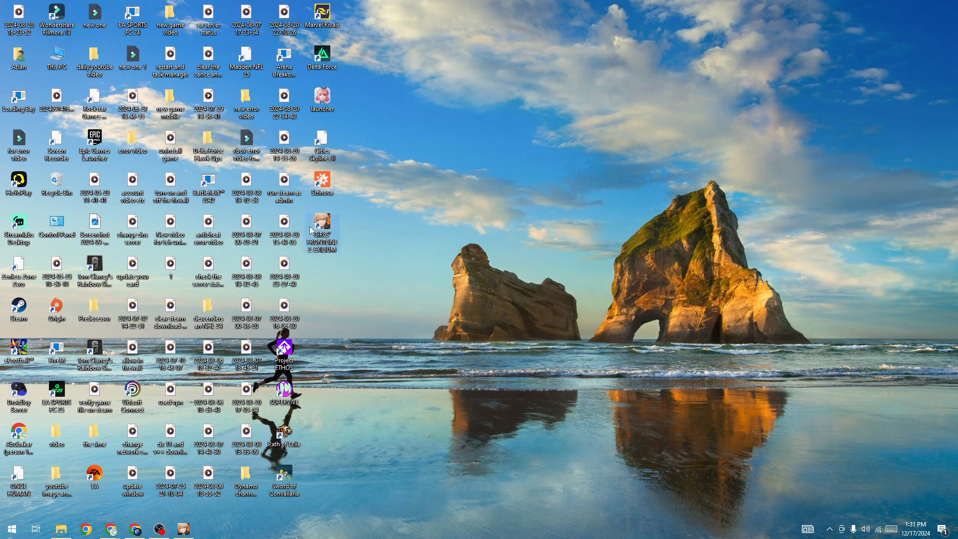
mouse_move(383, 245)
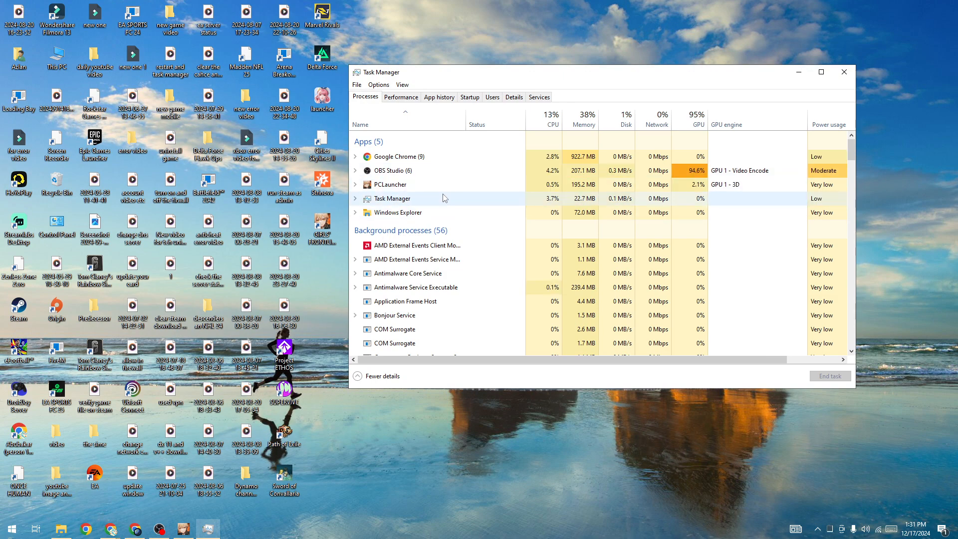
Step: End the PCLauncher task, then bring up options on the launcher shortcut to relaunch it
right_click(389, 184)
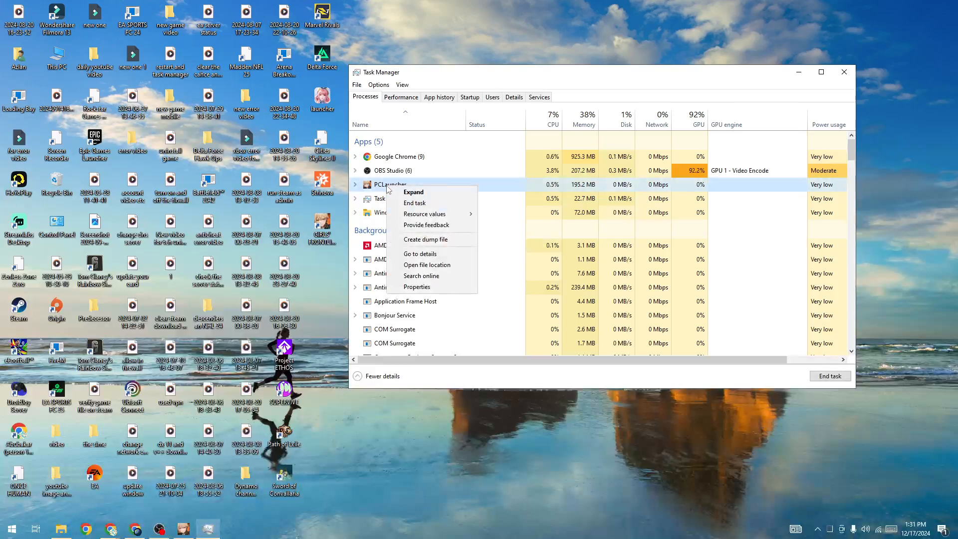
mouse_move(415, 204)
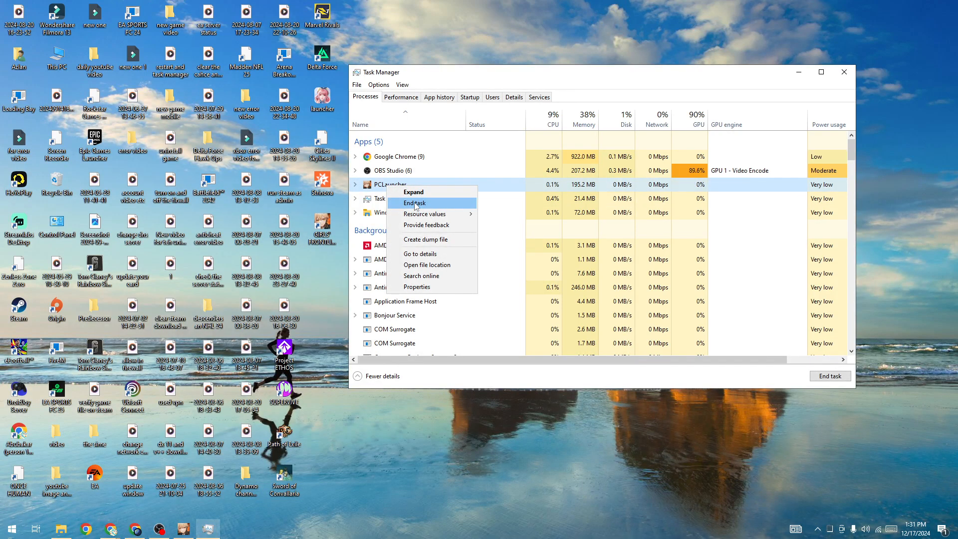
click(414, 204)
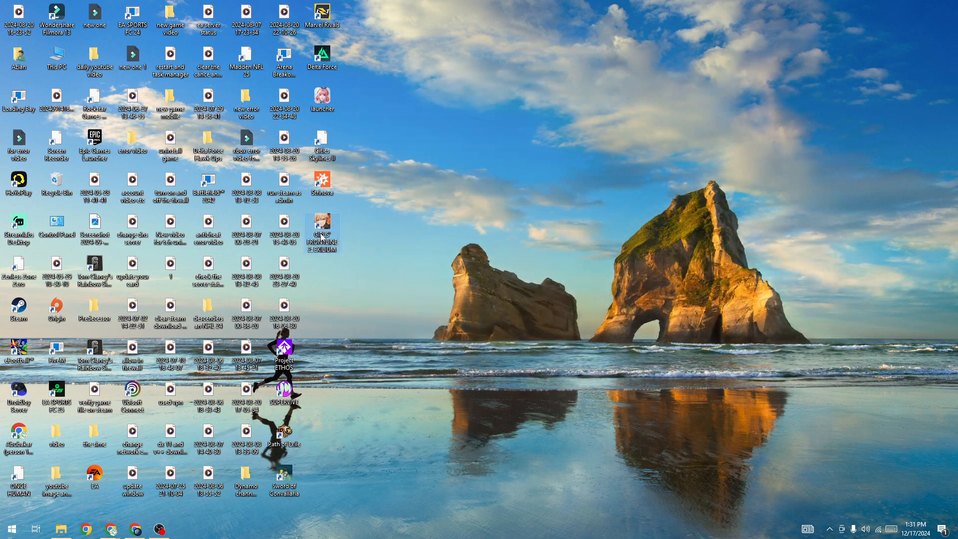
right_click(322, 226)
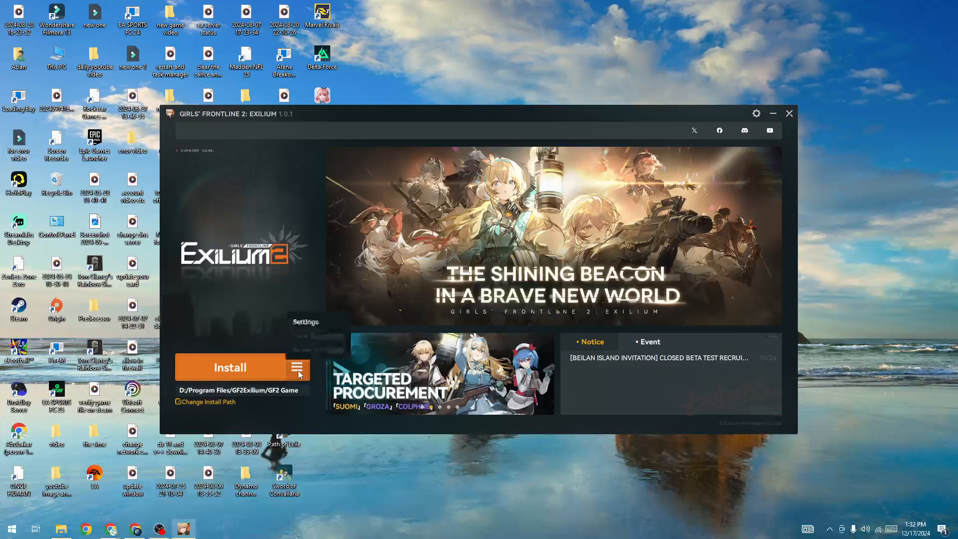
Step: Open the launcher menu beside Install to reach Settings, then close the launcher
click(297, 367)
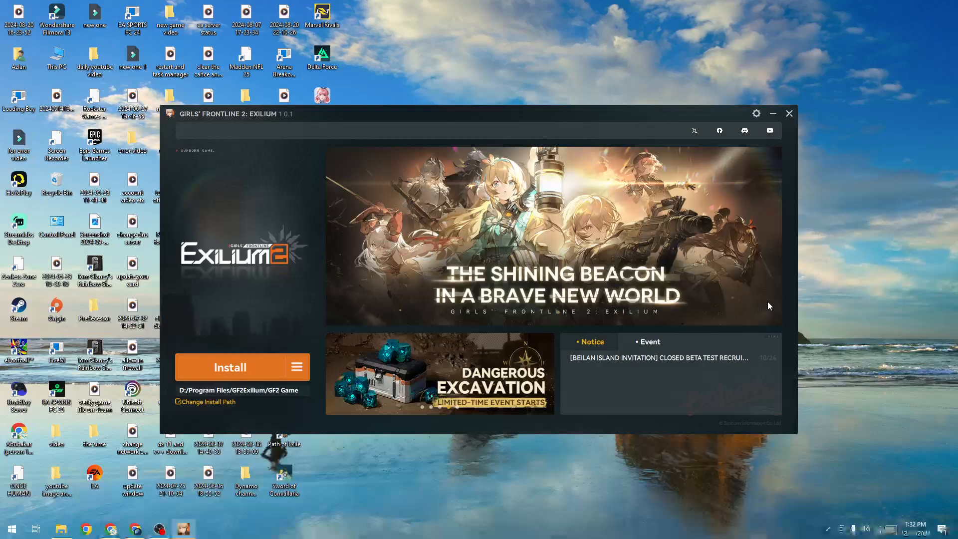
click(884, 531)
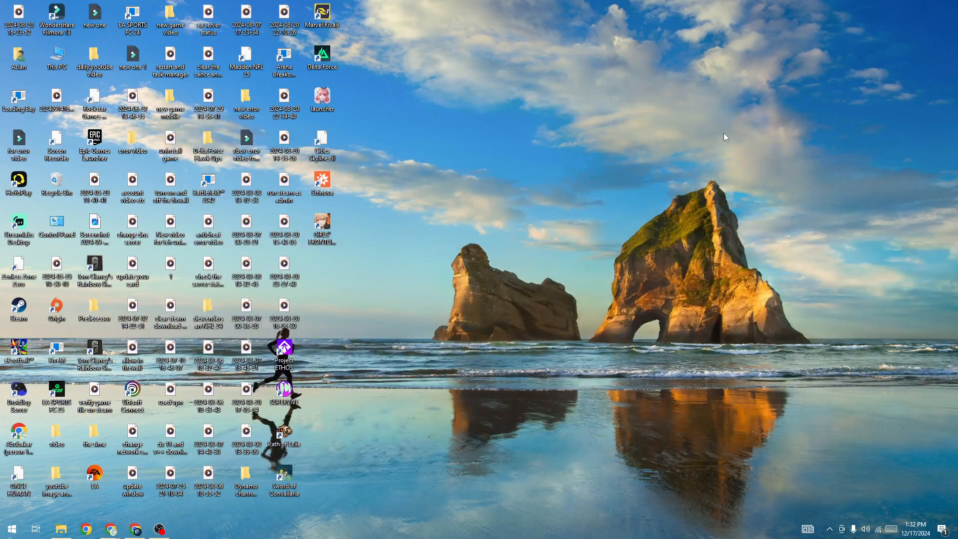
mouse_move(568, 258)
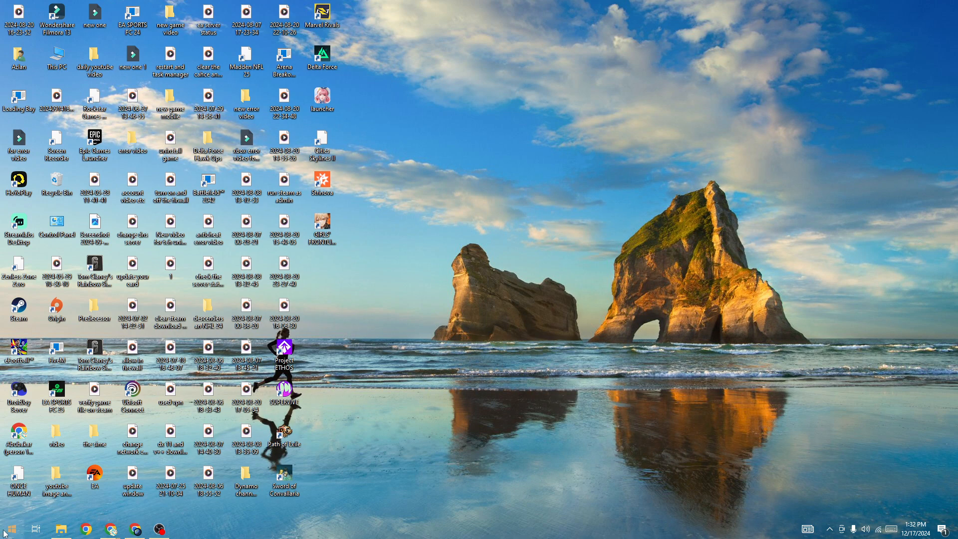
click(6, 528)
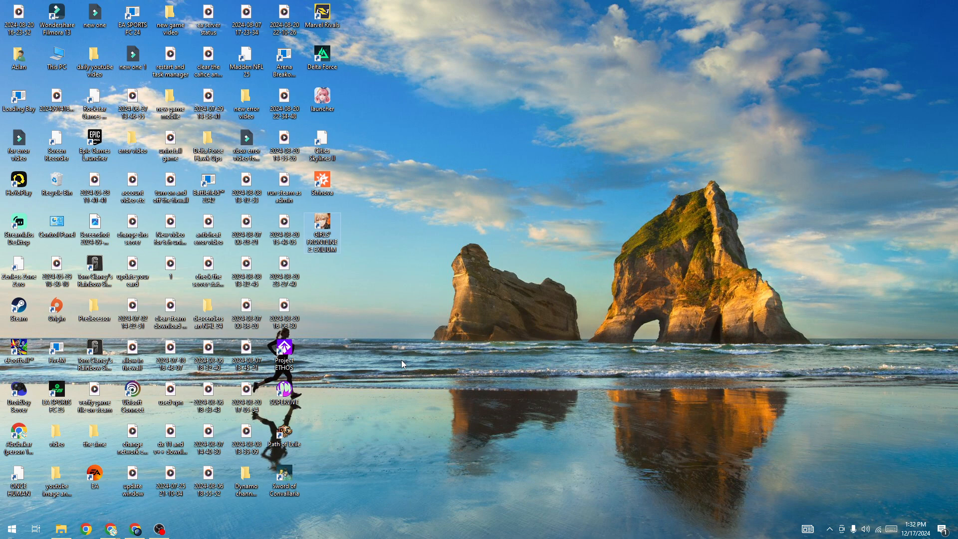
mouse_move(421, 330)
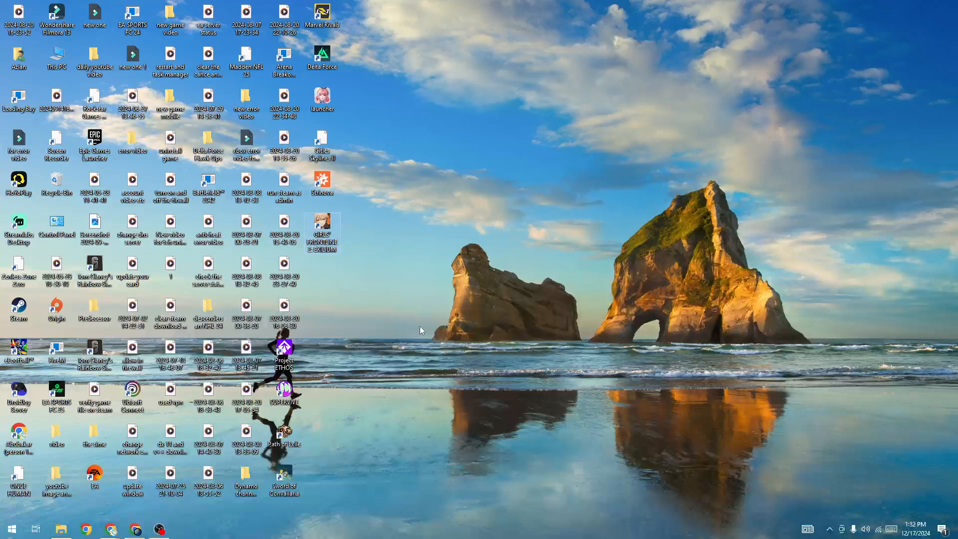
mouse_move(423, 323)
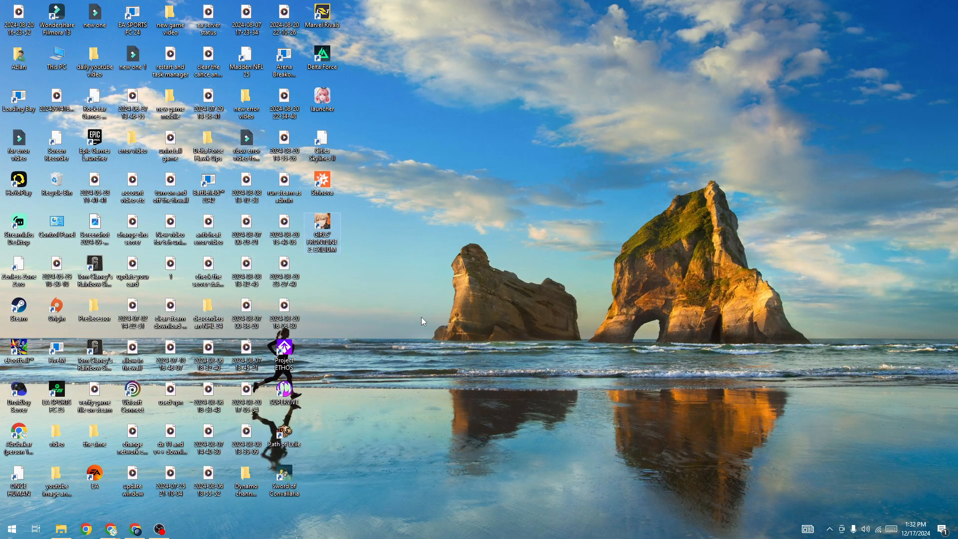
mouse_move(397, 341)
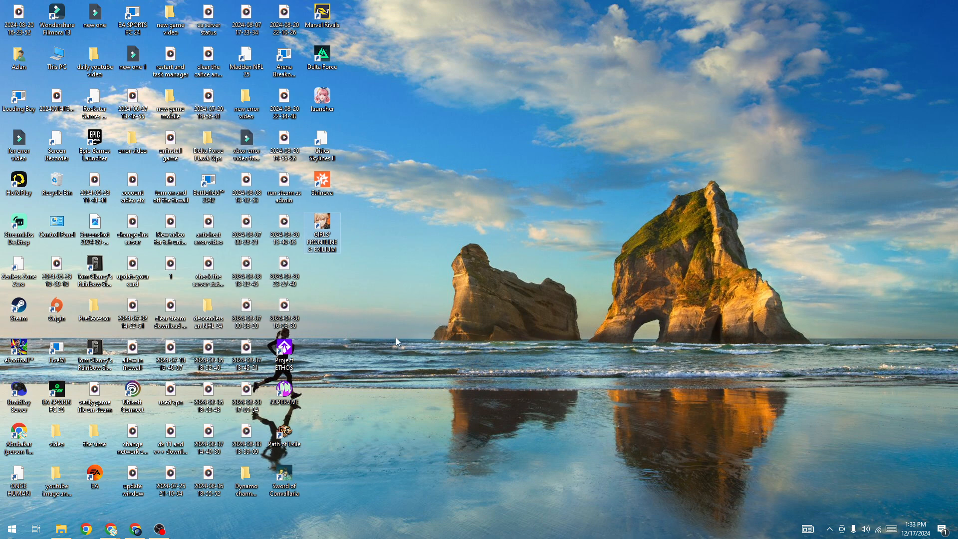
mouse_move(181, 518)
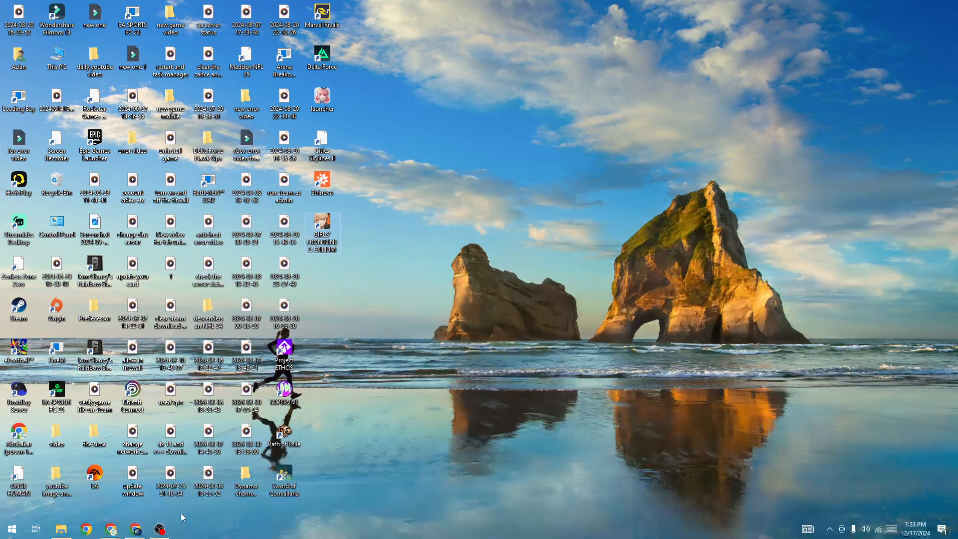